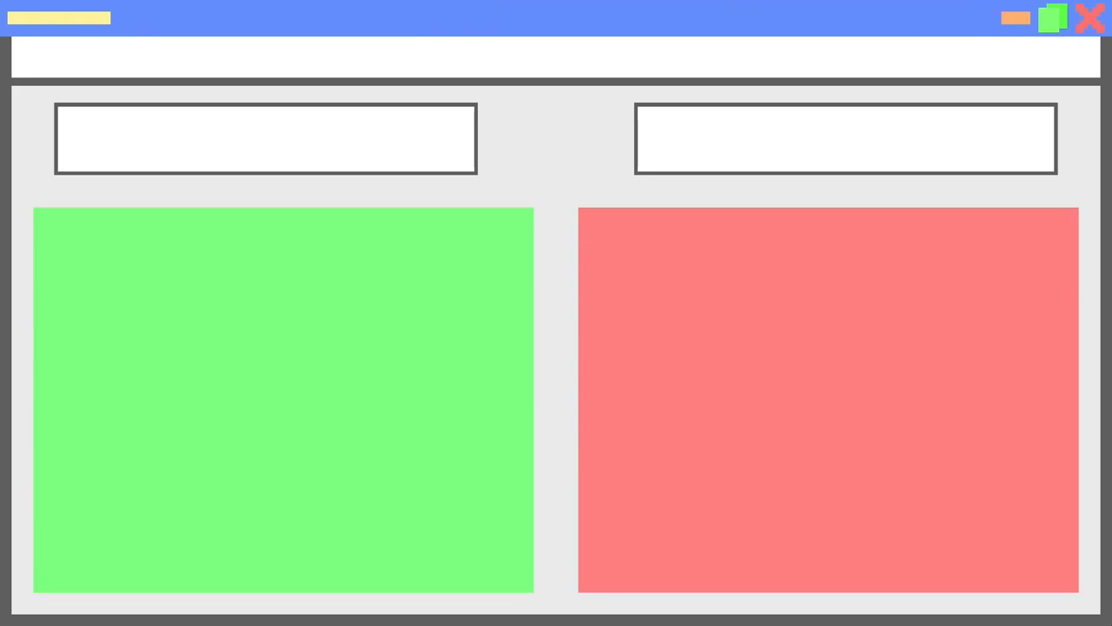
Create a new 2D Unity project named 'Desktop' from Unity Hub
{"action": "type", "text": "FUN AND REALISTIC"}
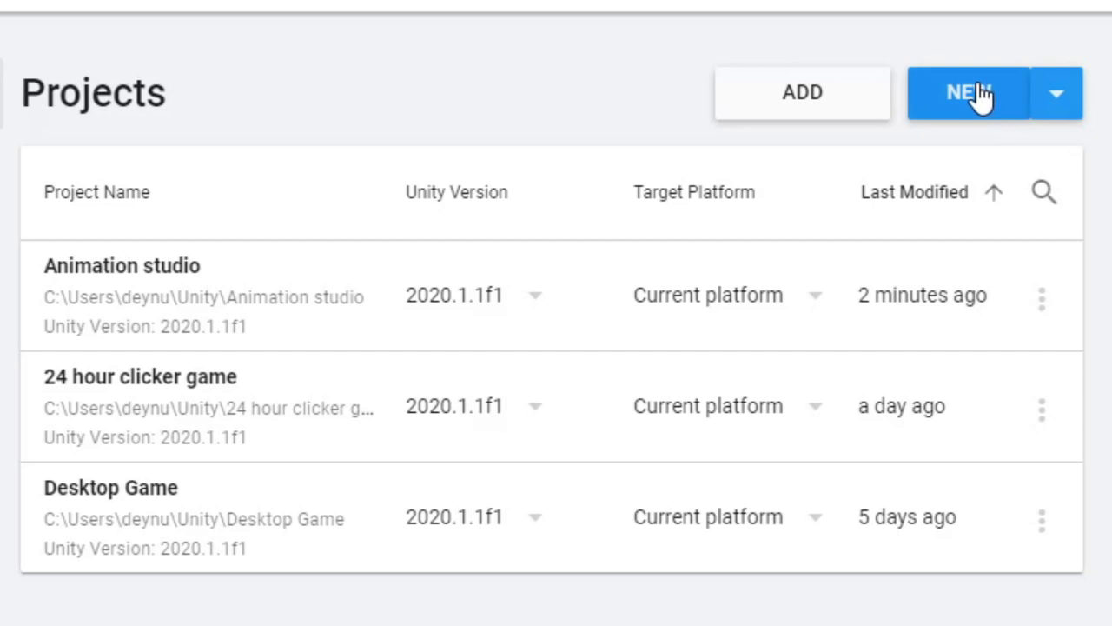
{"action": "left_click", "coordinate": [967, 92]}
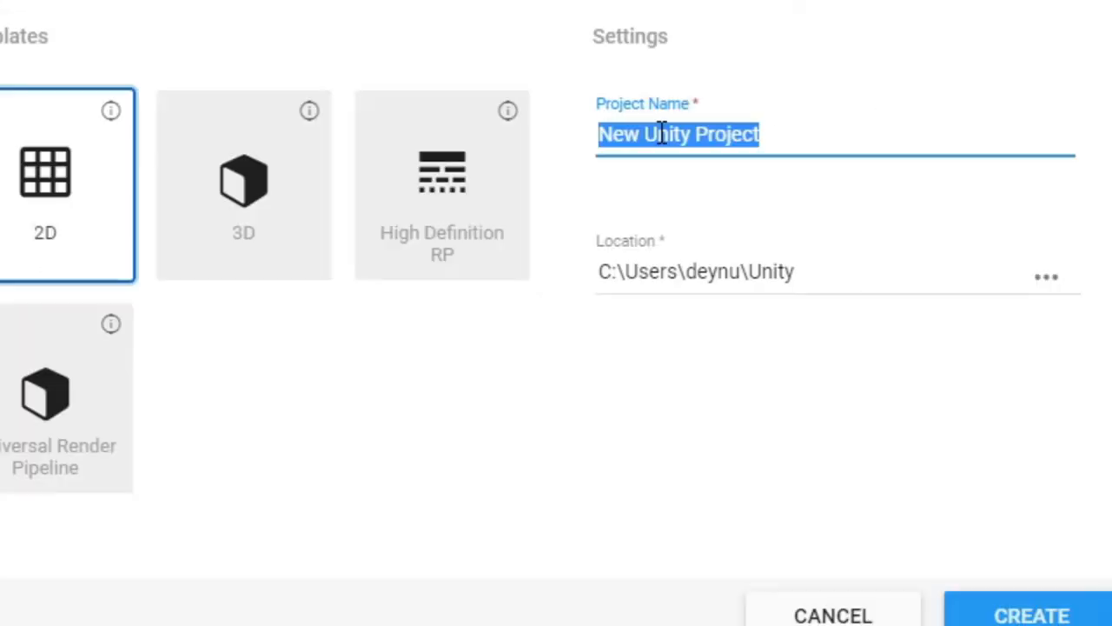
{"action": "type", "text": "Desktop"}
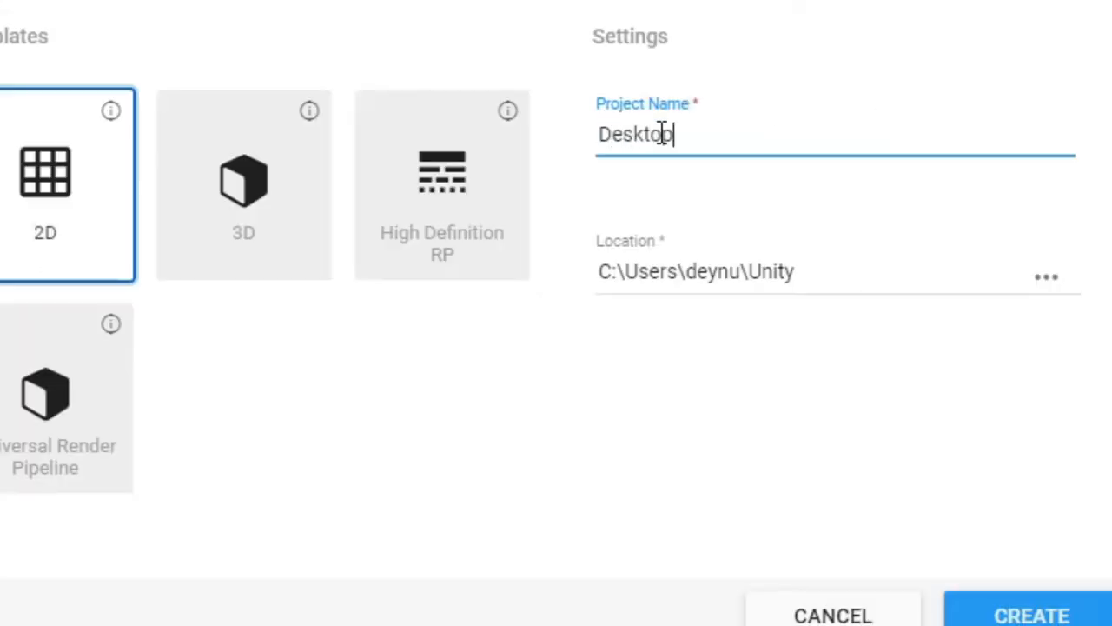
{"action": "left_click", "coordinate": [1030, 614]}
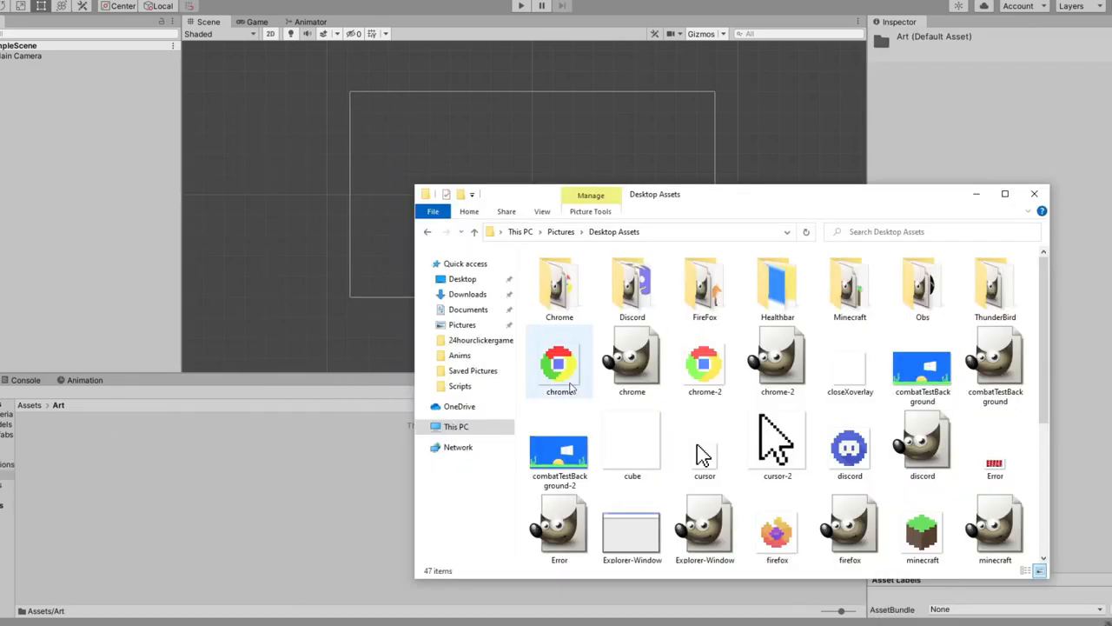
Import the desktop icon images into Art and place the background, logo and taskbar sprites
{"action": "left_click", "coordinate": [632, 443]}
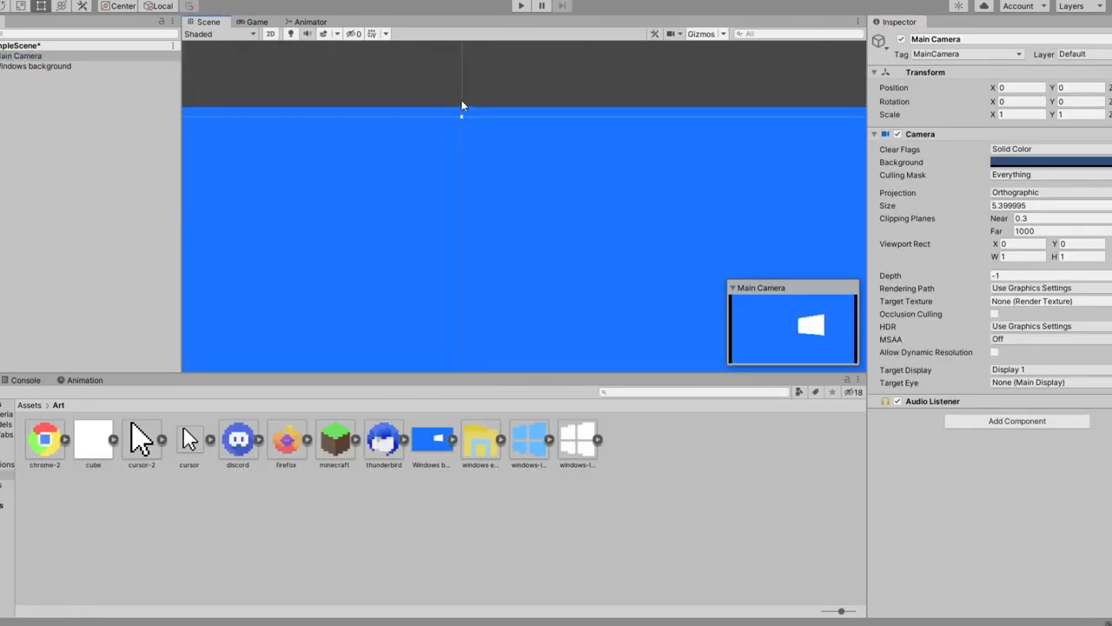
{"action": "left_click", "coordinate": [257, 21]}
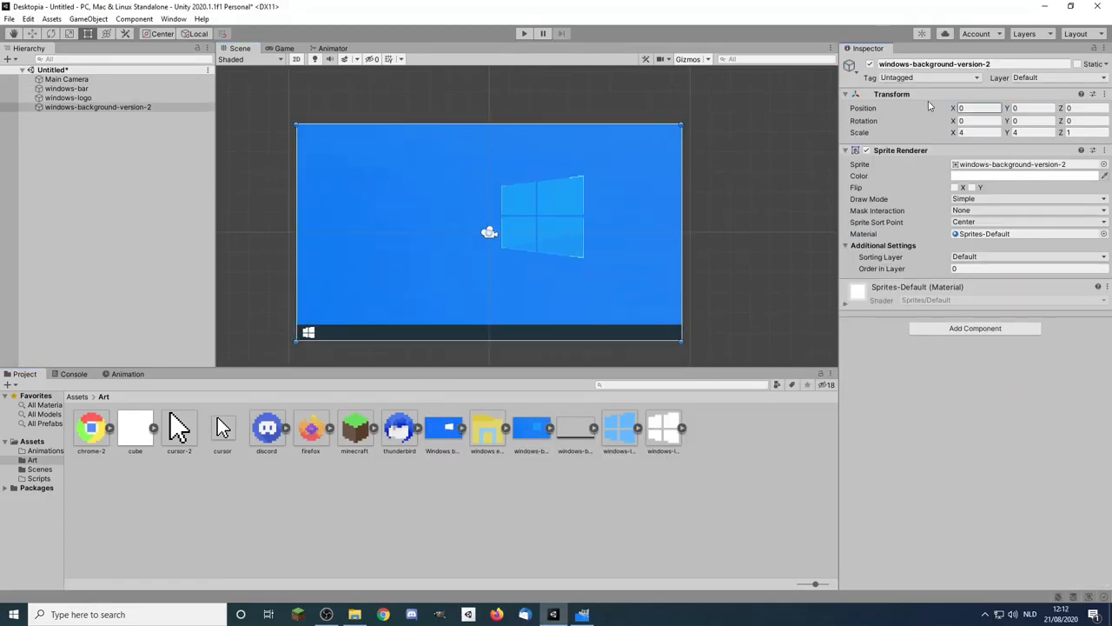
Scale windows-background-version-2 to about 4.59 by 4, then check it in Game view
{"action": "left_click", "coordinate": [283, 47]}
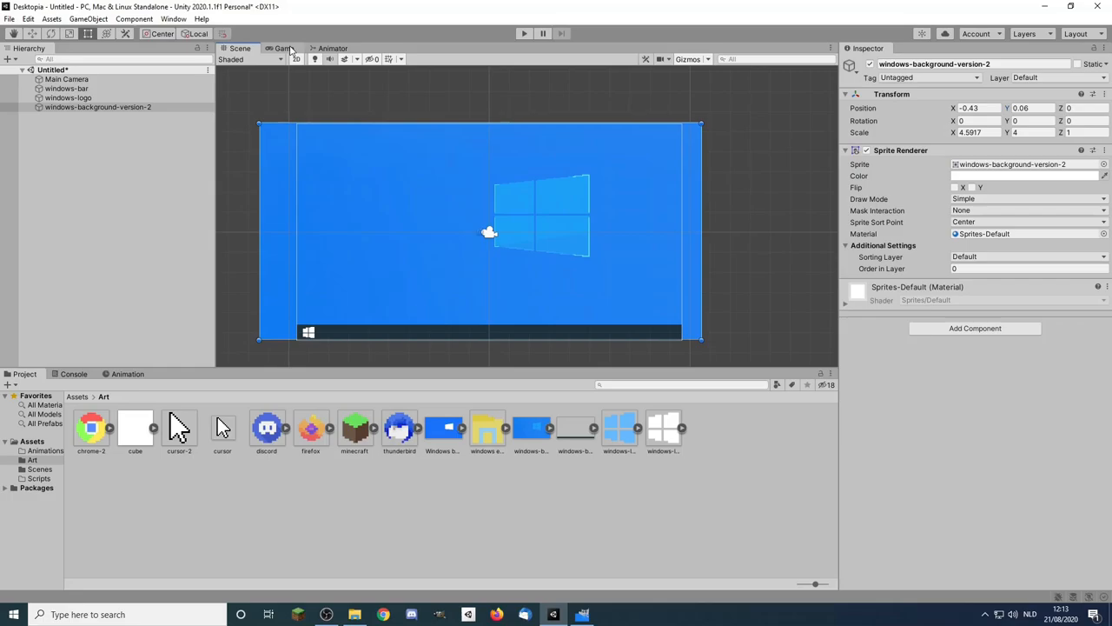
{"action": "left_click", "coordinate": [524, 33]}
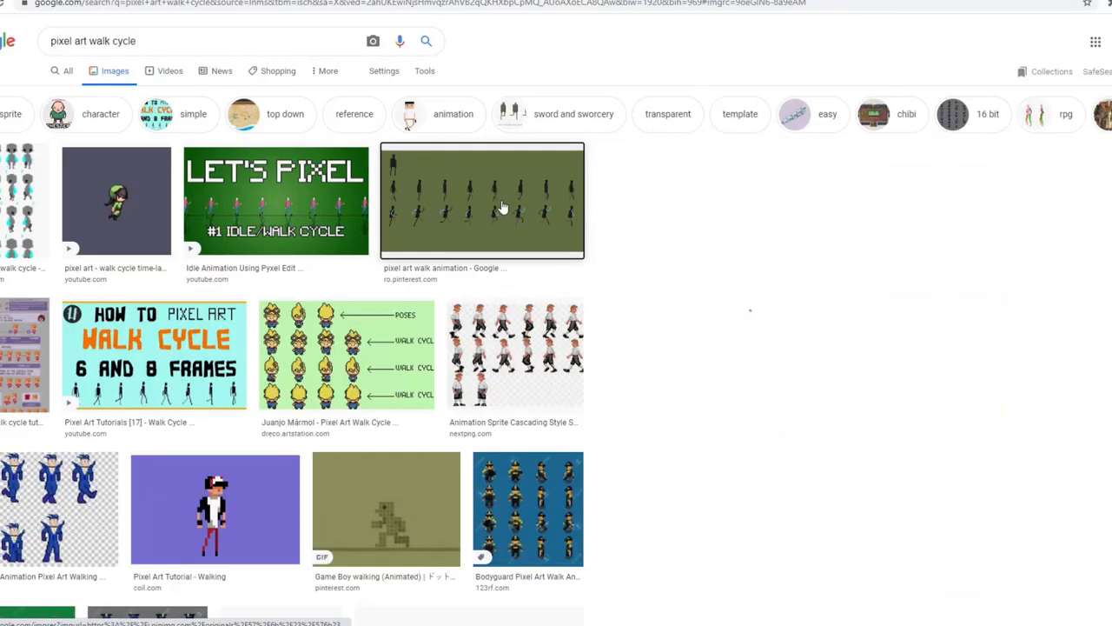
Enlarge a pixel-art walk cycle image result to use as animation reference
{"action": "left_click", "coordinate": [482, 200]}
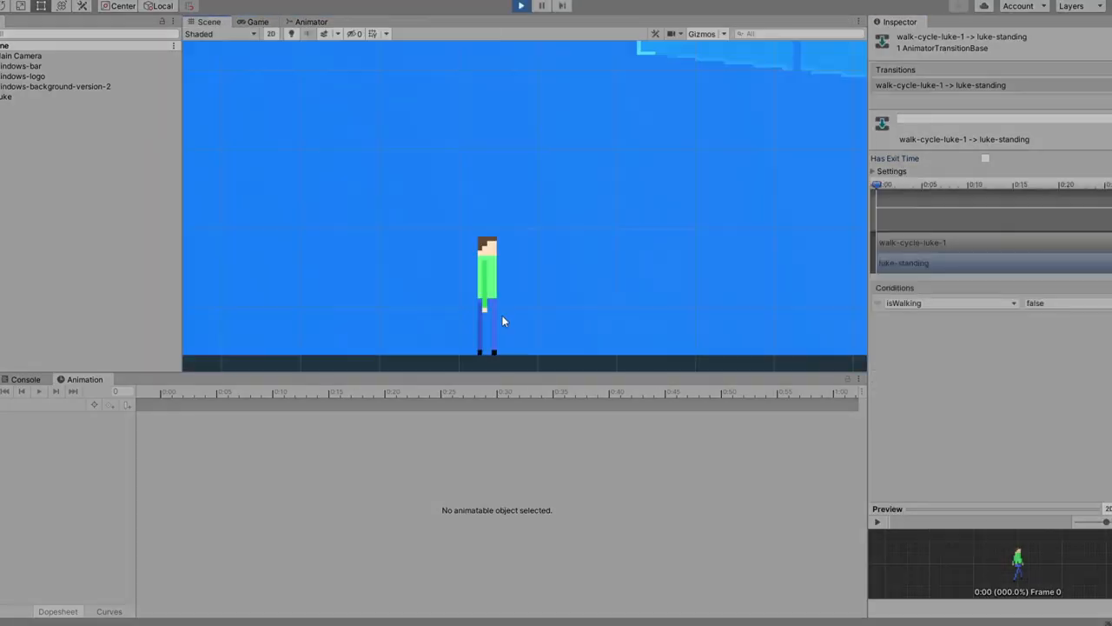
Enter and exit Play mode to test Luke with Rigidbody gravity and Box Collider
{"action": "left_click", "coordinate": [519, 6]}
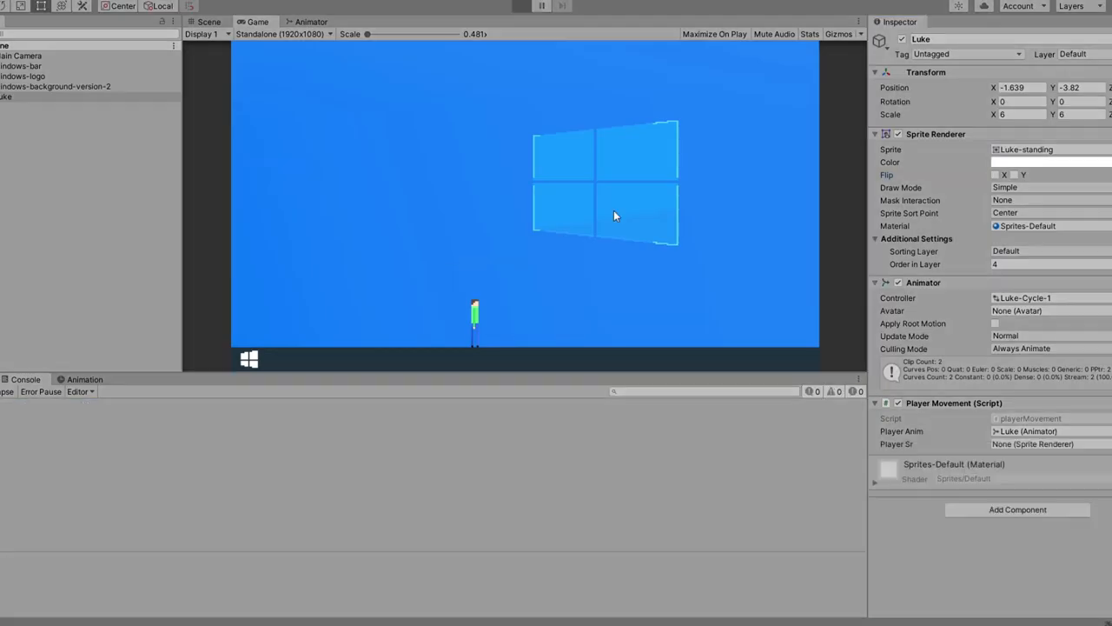
{"action": "left_click", "coordinate": [522, 6]}
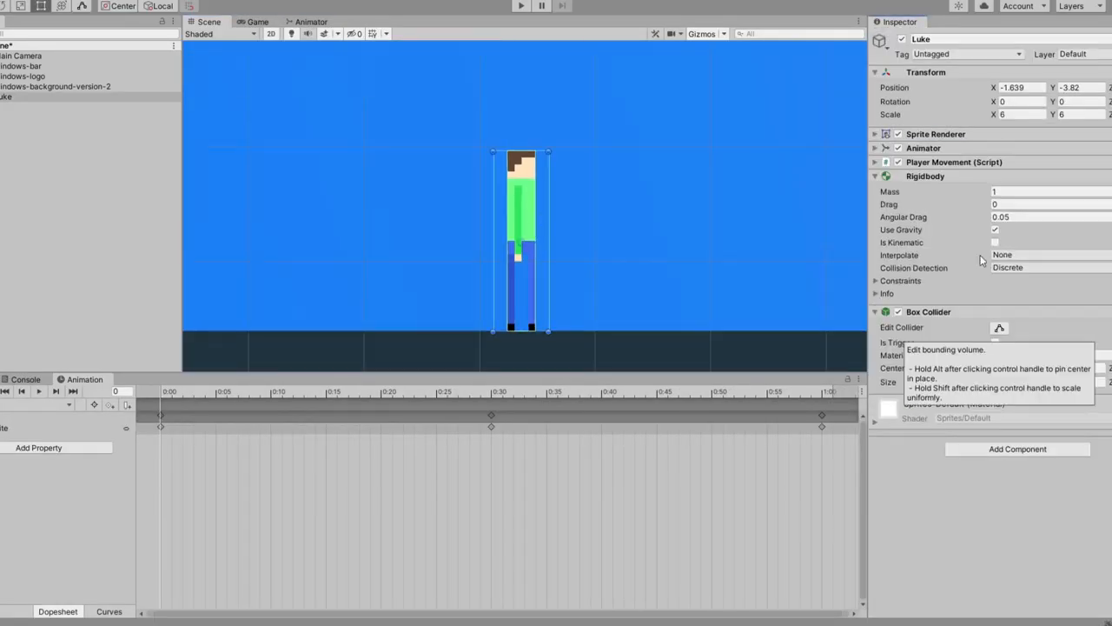
Test the physics in Play mode, then link Luke's Animator, Sprite Renderer and Rigidbody
{"action": "left_click", "coordinate": [521, 6]}
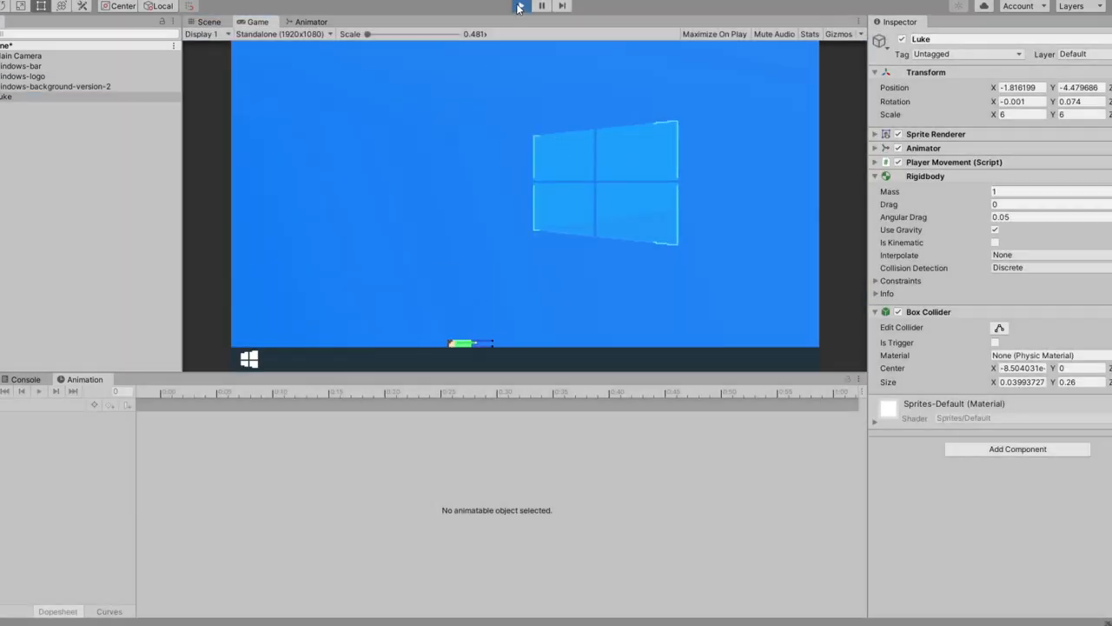
{"action": "left_click", "coordinate": [521, 6]}
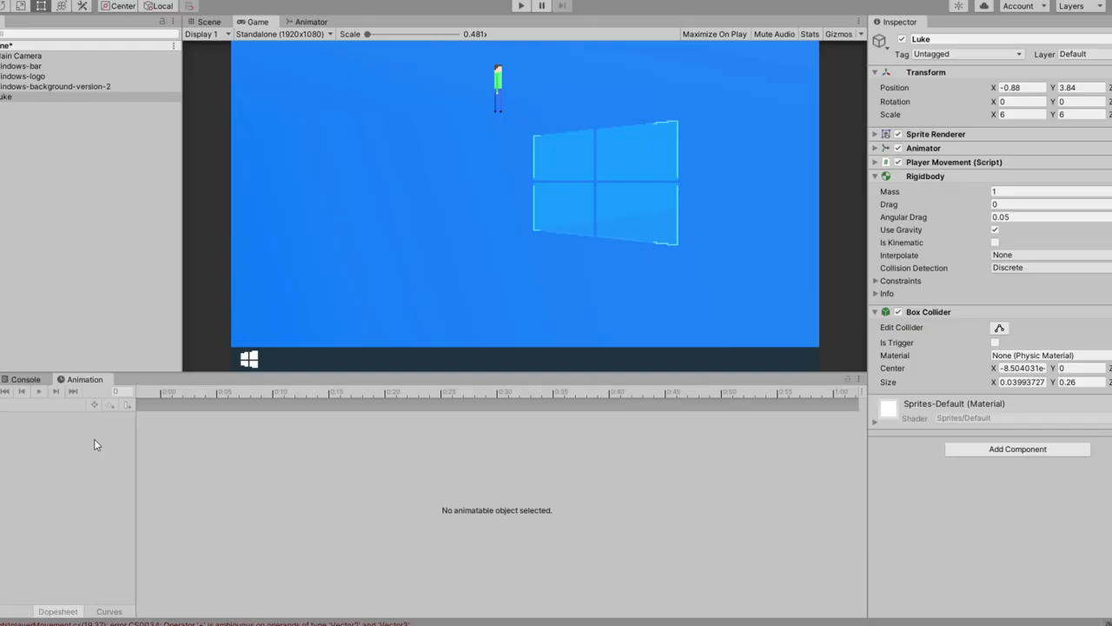
{"action": "left_click", "coordinate": [25, 379]}
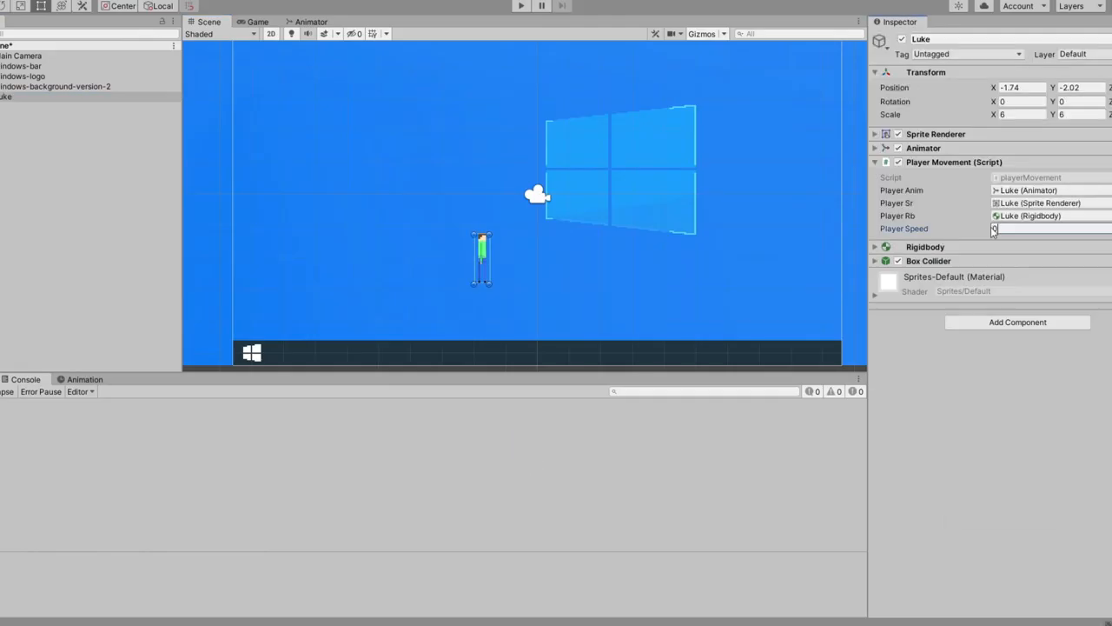
Enter 0.015 as Player Speed in Luke's Player Movement component
{"action": "left_click", "coordinate": [520, 6]}
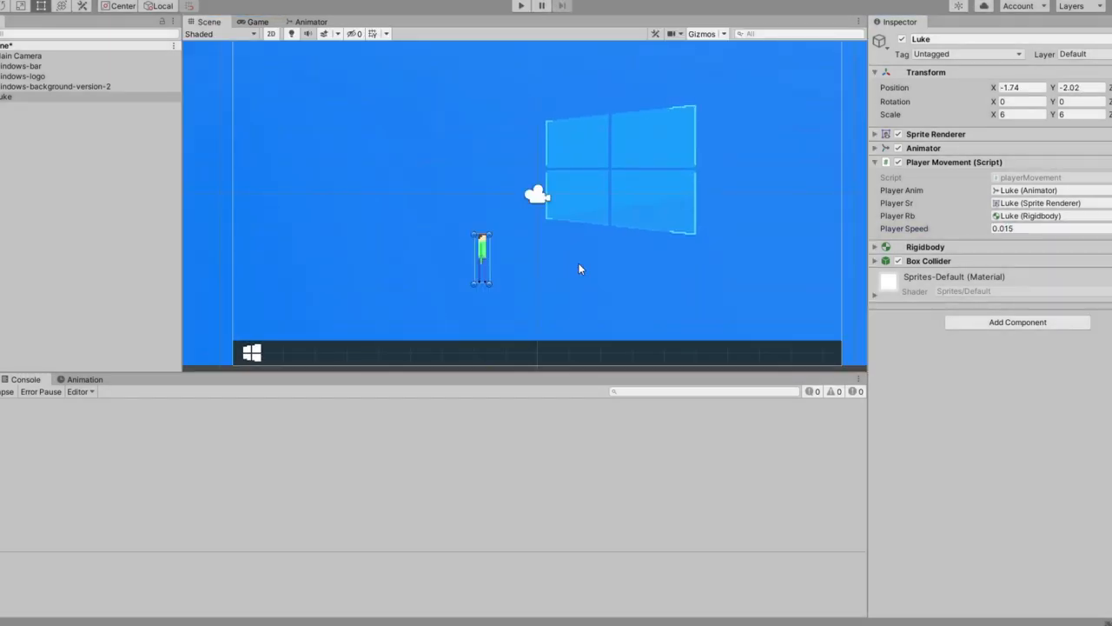
Add ground marker, toNext1 trigger and camera trigger script, then play to test panning
{"action": "left_click", "coordinate": [521, 6]}
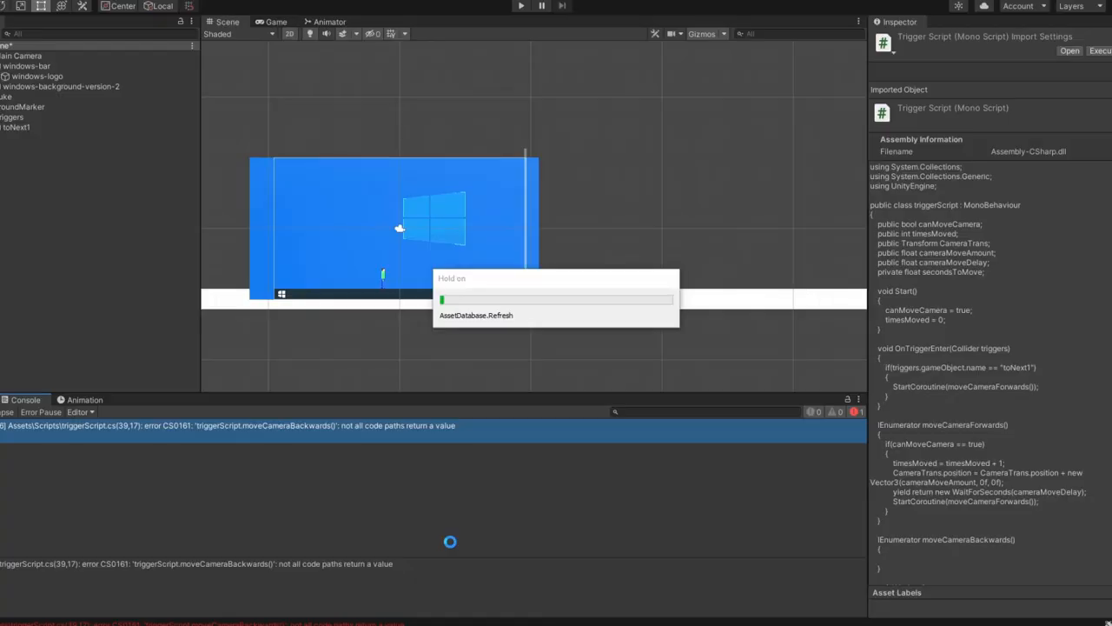
{"action": "left_click", "coordinate": [520, 6]}
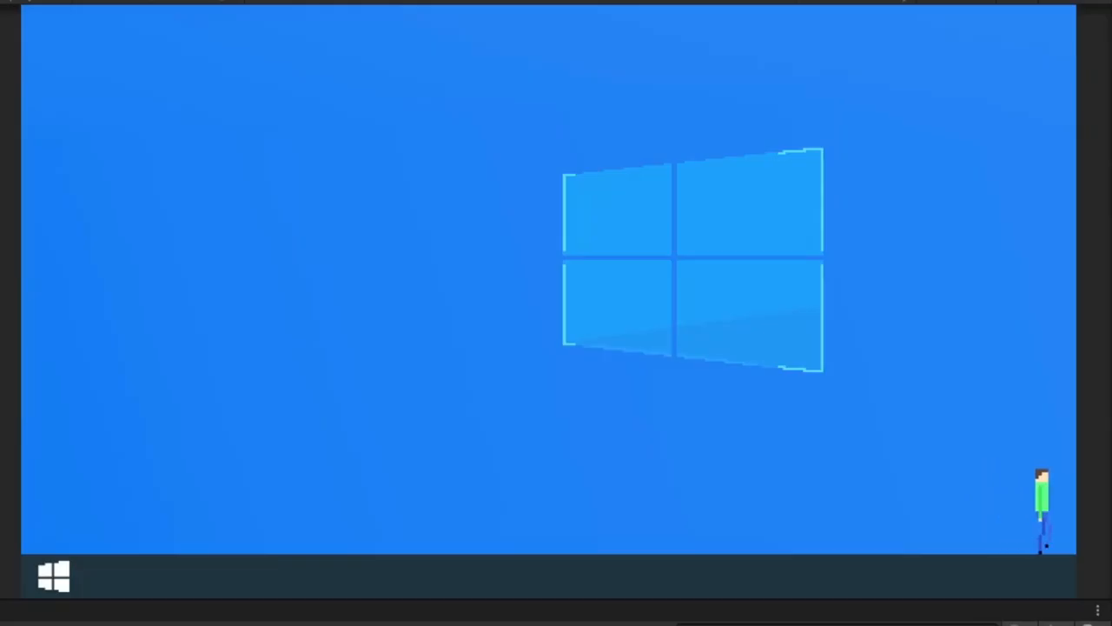